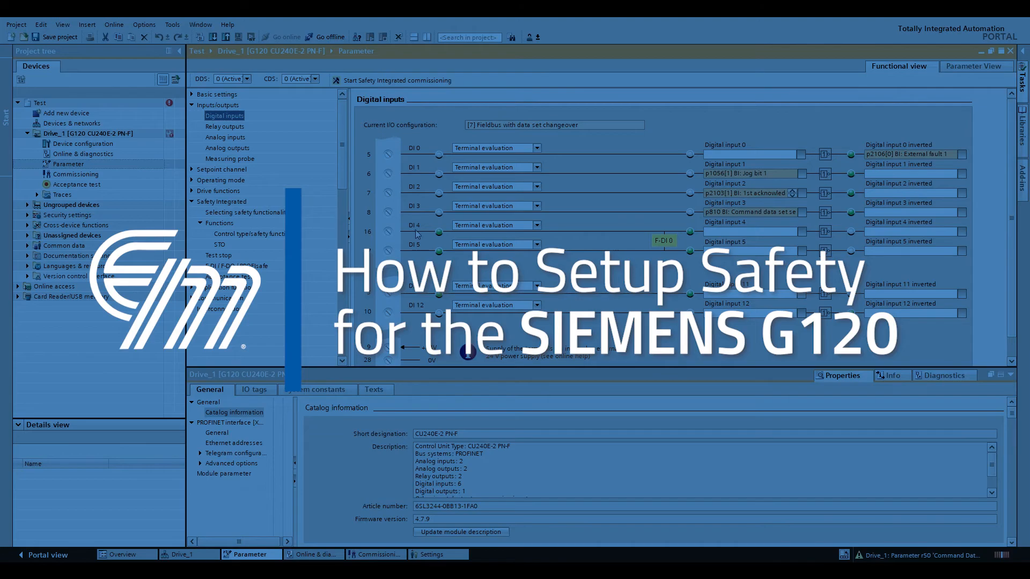
# Show the device view of Drive_1, the G120 CU240E-2 PN-F with its control unit and power module
pyautogui.click(83, 144)
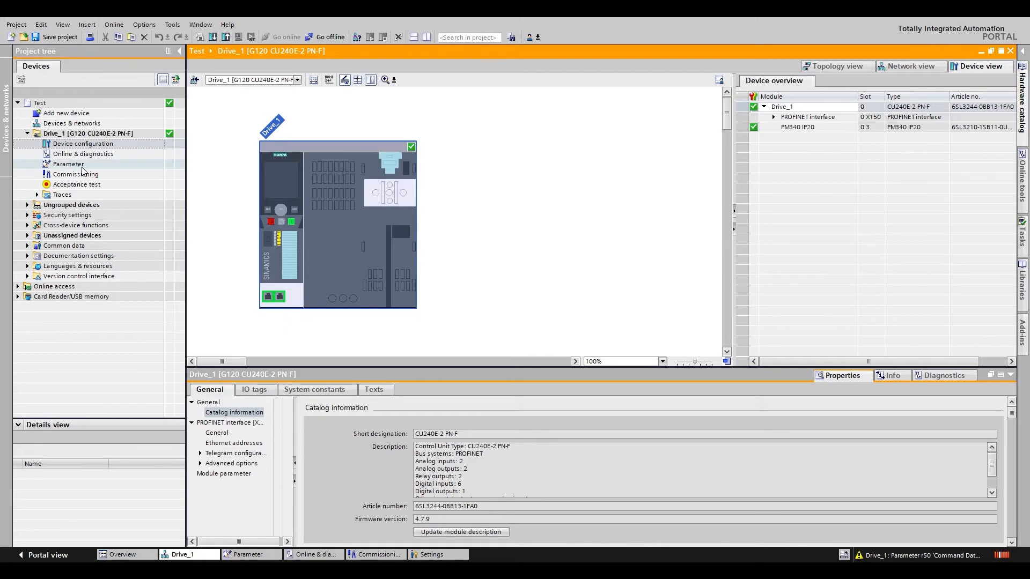
# Begin Safety Integrated commissioning in Drive_1's parameters and view the safety functionality selection, currently with no function
pyautogui.click(68, 164)
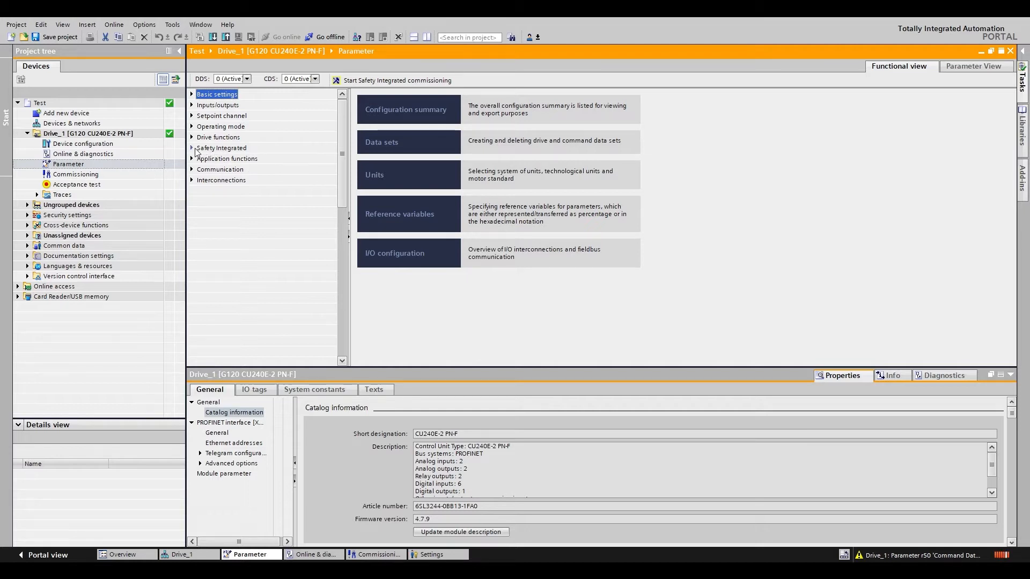
pyautogui.click(191, 148)
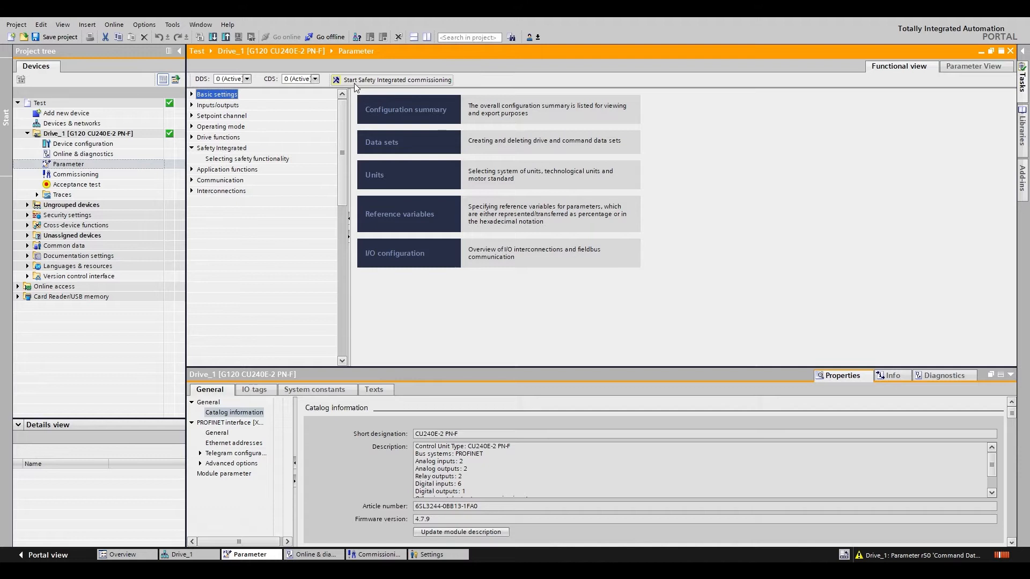
pyautogui.moveTo(380, 88)
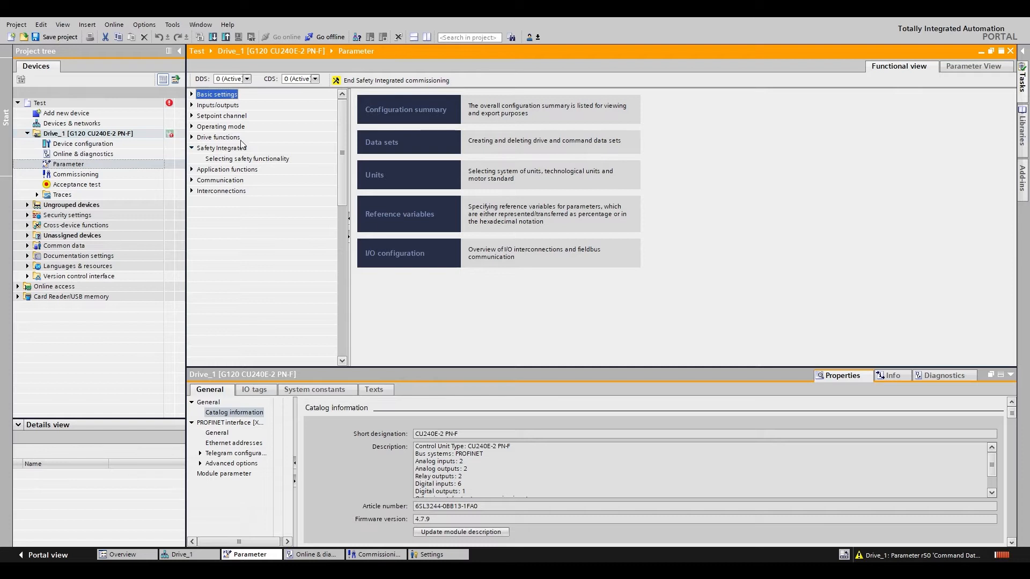
pyautogui.click(246, 158)
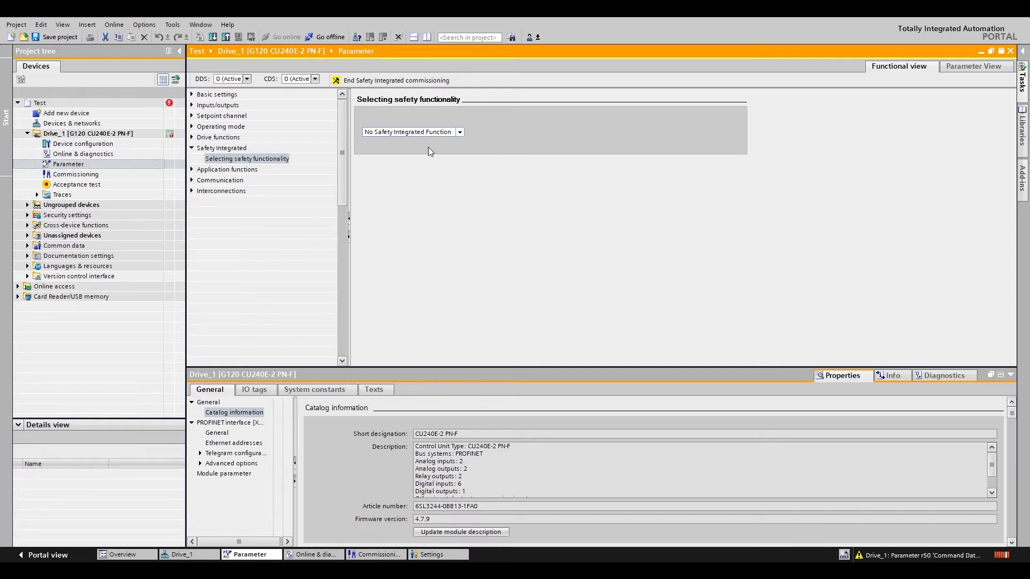
# Select Basic Functions as the safety functionality and display the STO control type page
pyautogui.click(412, 132)
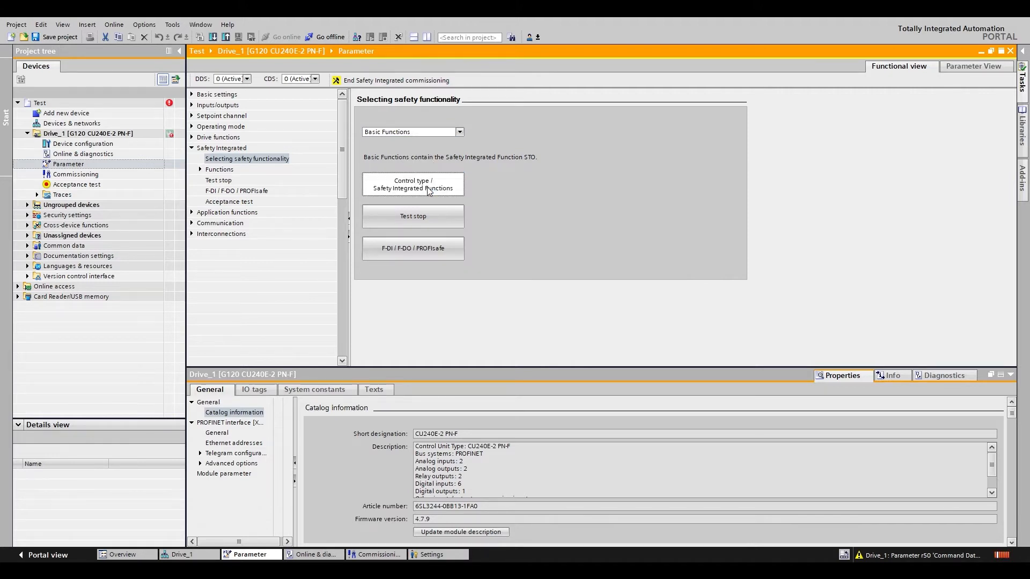
pyautogui.click(412, 185)
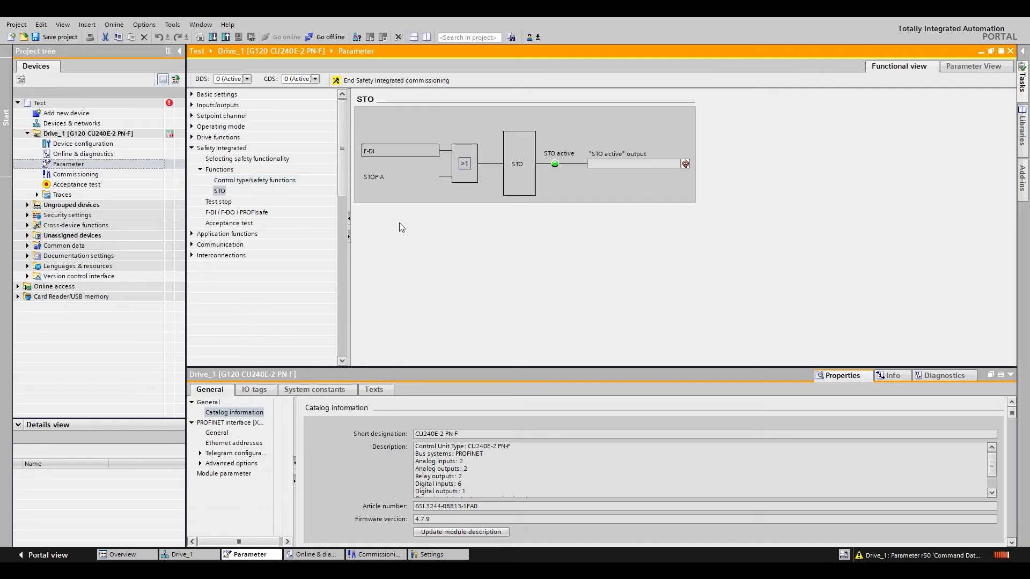
pyautogui.moveTo(386, 193)
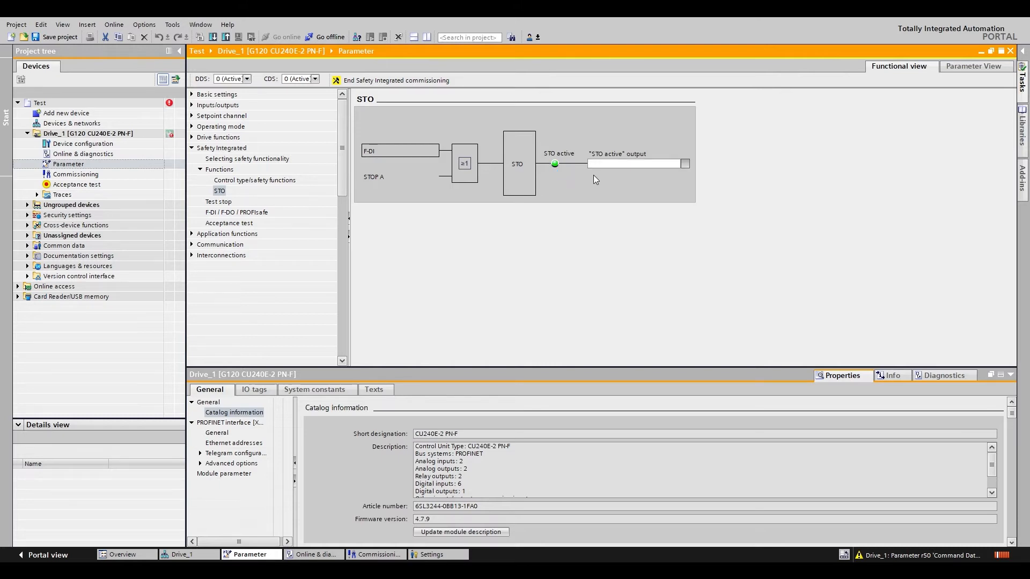
pyautogui.click(631, 164)
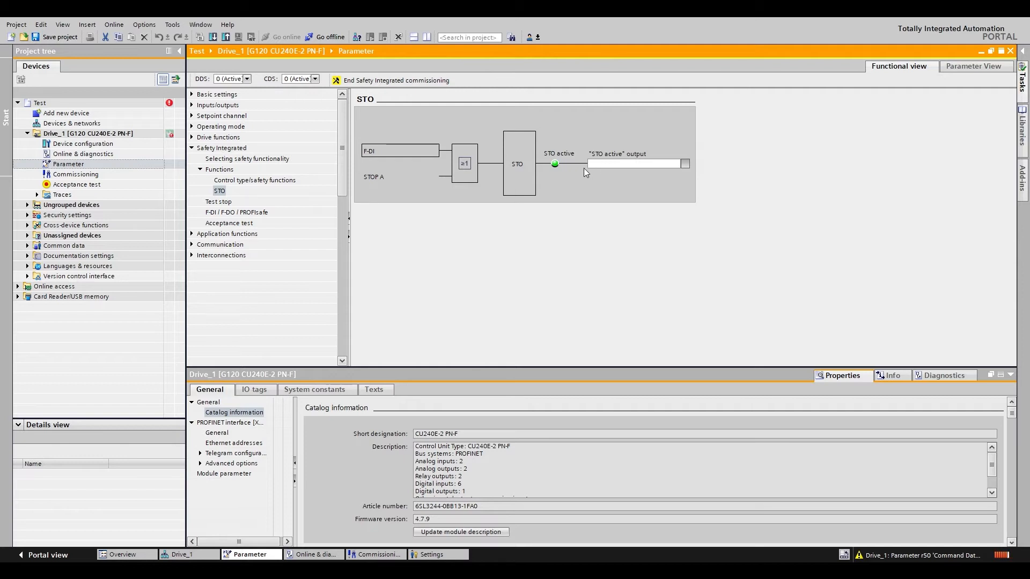
pyautogui.moveTo(230, 163)
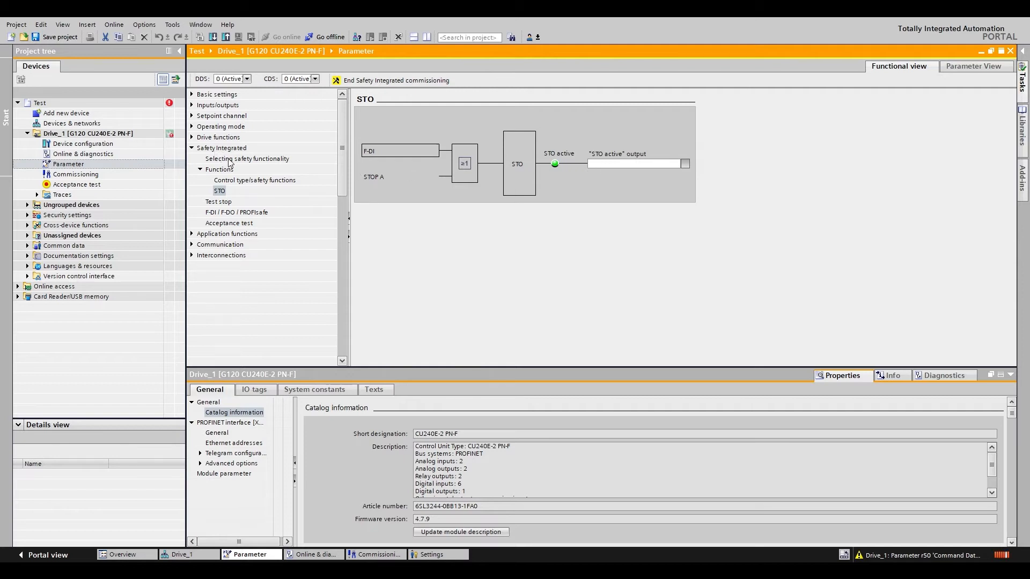
# Enter a 9000-hour Basic Functions test stop timer, then show safety functionality selection again
pyautogui.click(246, 158)
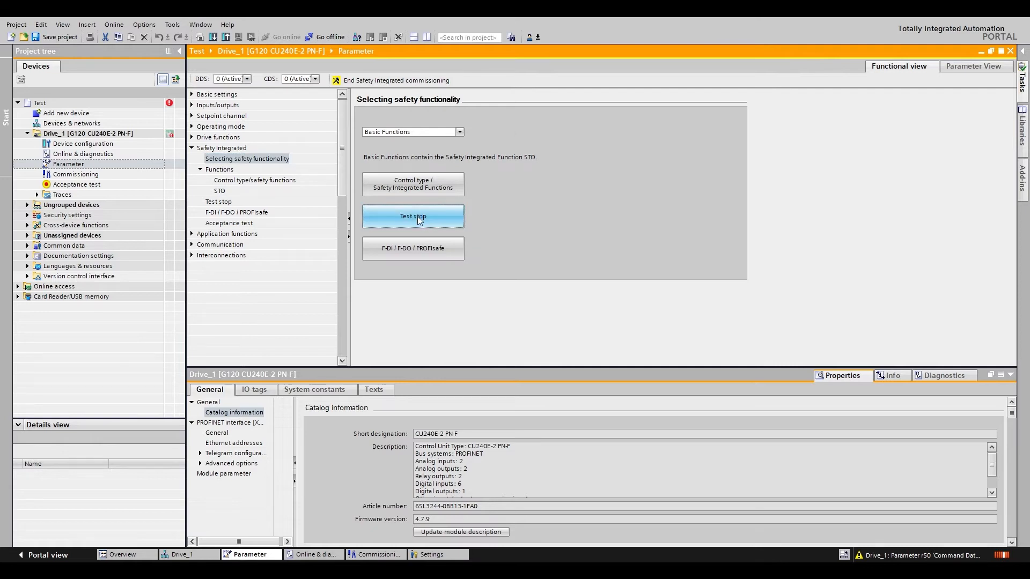
pyautogui.click(412, 217)
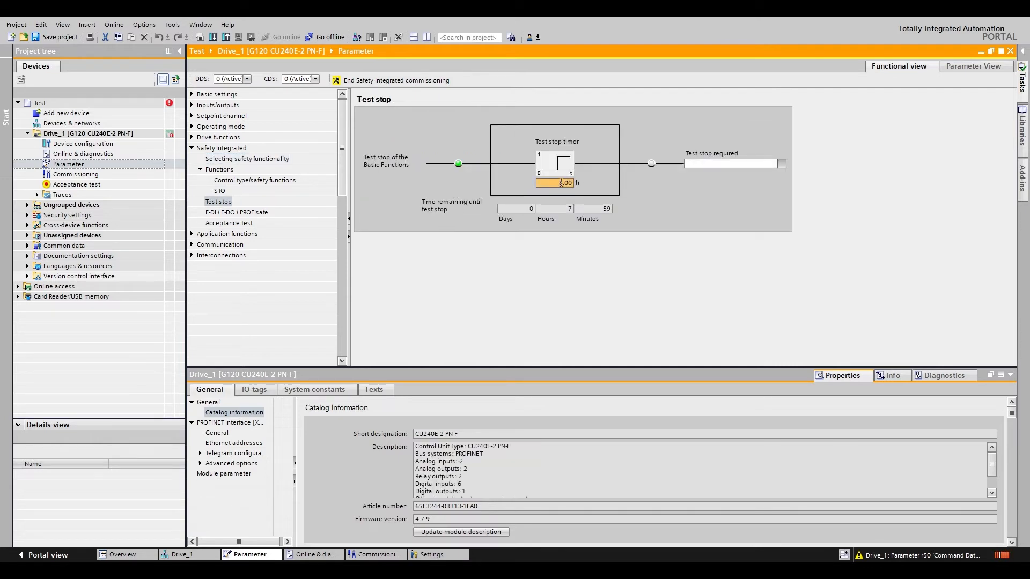
pyautogui.write('9000')
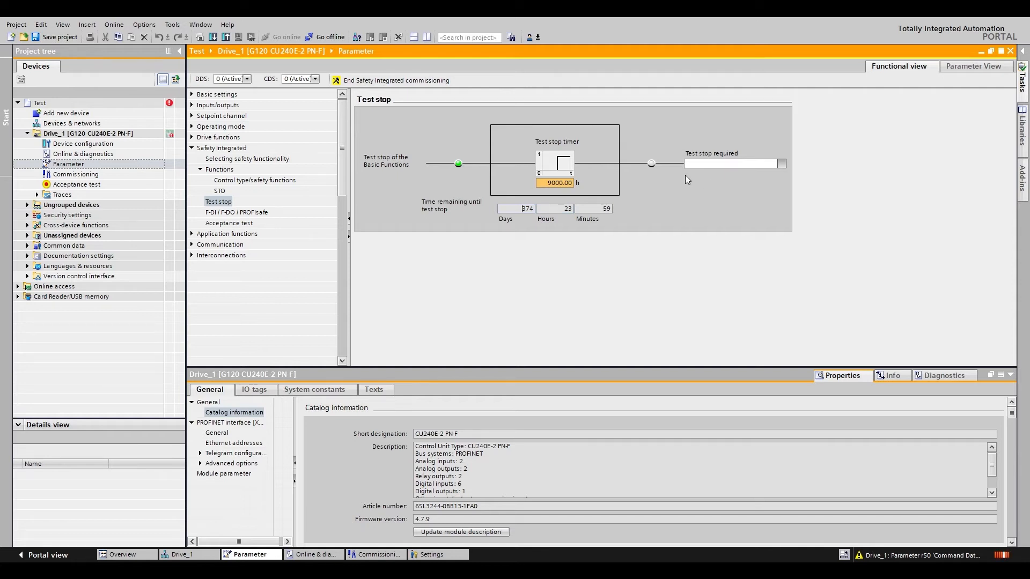
pyautogui.moveTo(706, 175)
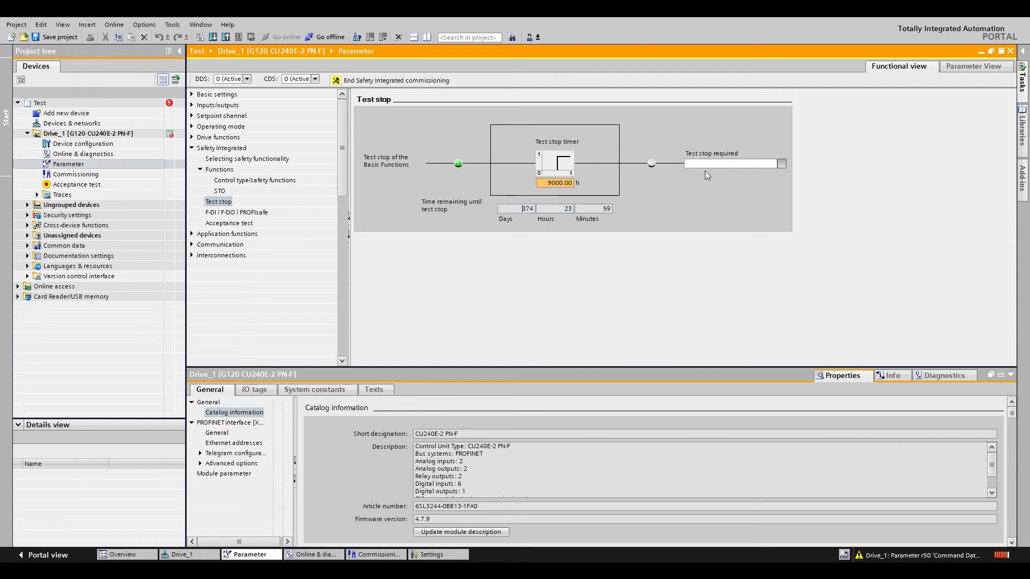
pyautogui.moveTo(726, 217)
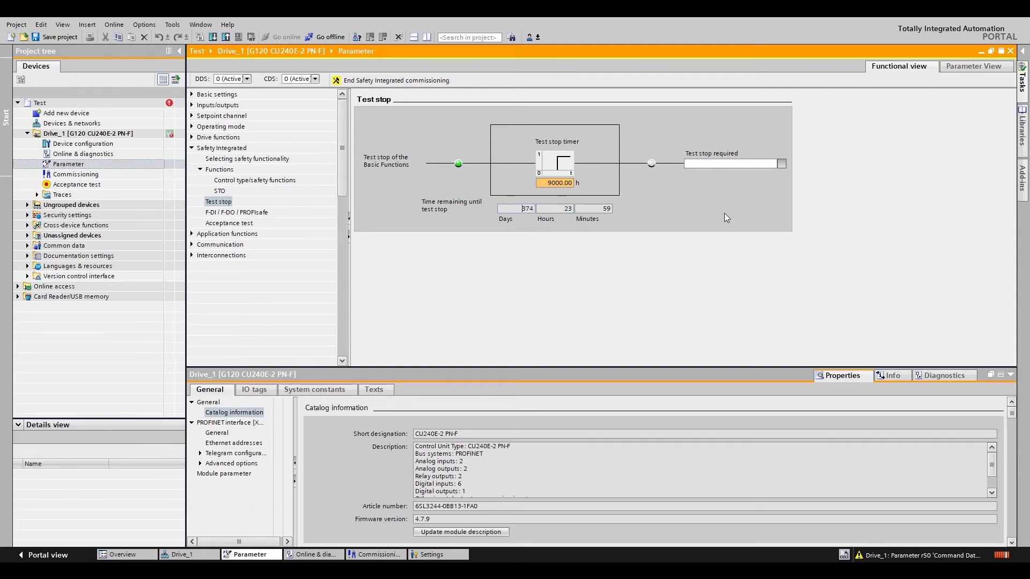
pyautogui.moveTo(525, 199)
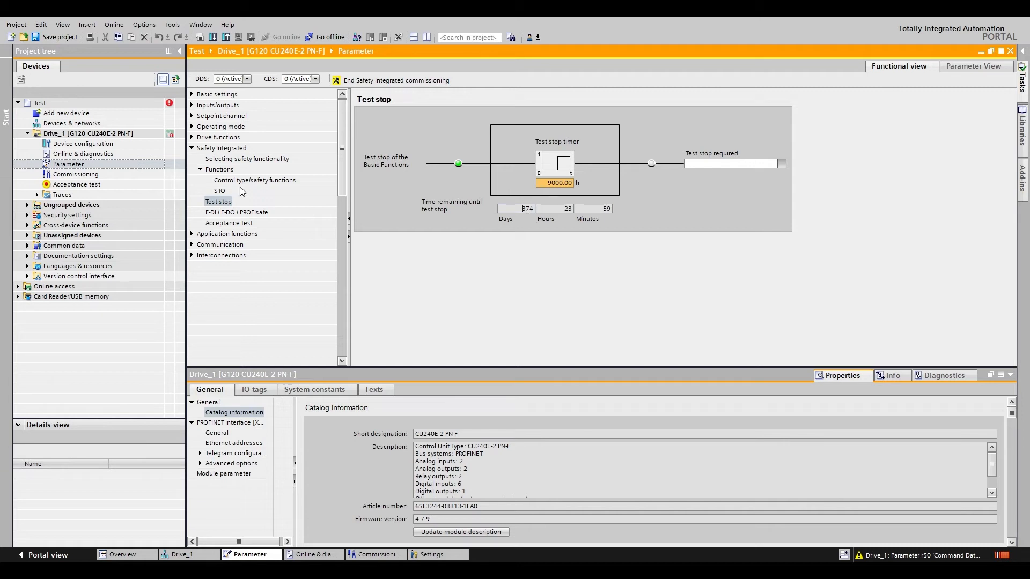
pyautogui.click(247, 159)
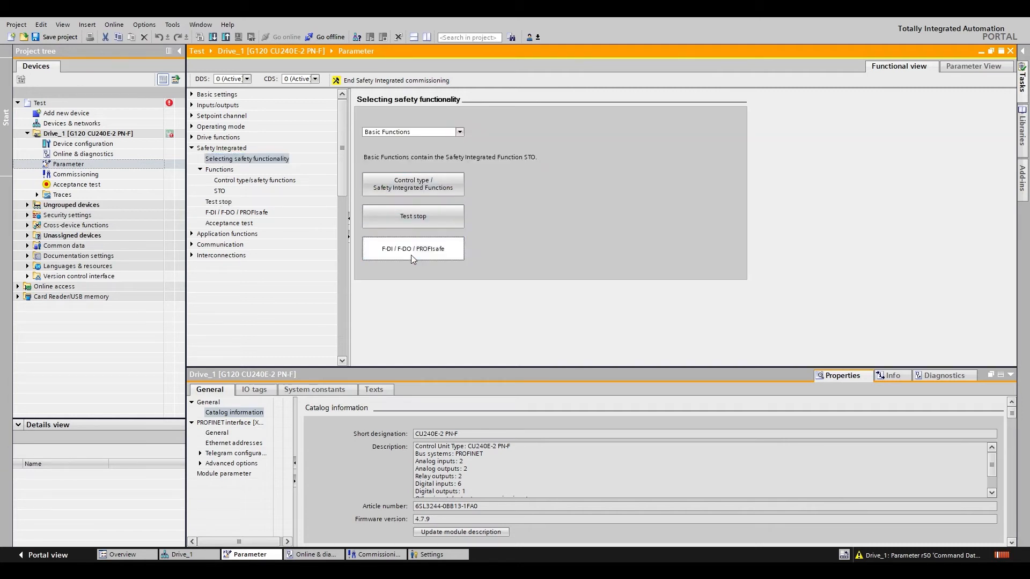
# Check the F-DI settings (500 ms discrepancy, 1 ms filter), then return to safety functionality selection
pyautogui.click(413, 248)
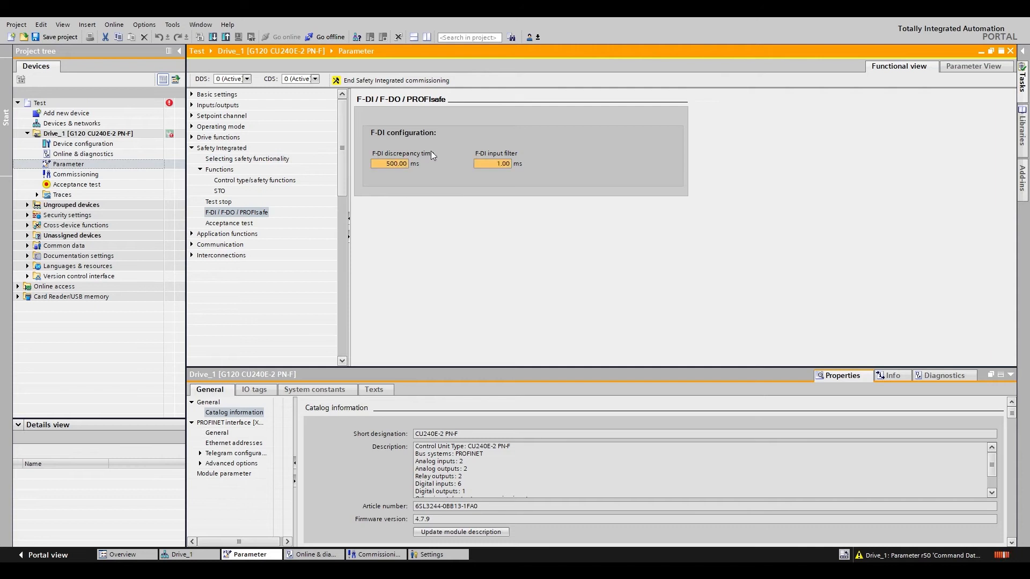
pyautogui.moveTo(393, 174)
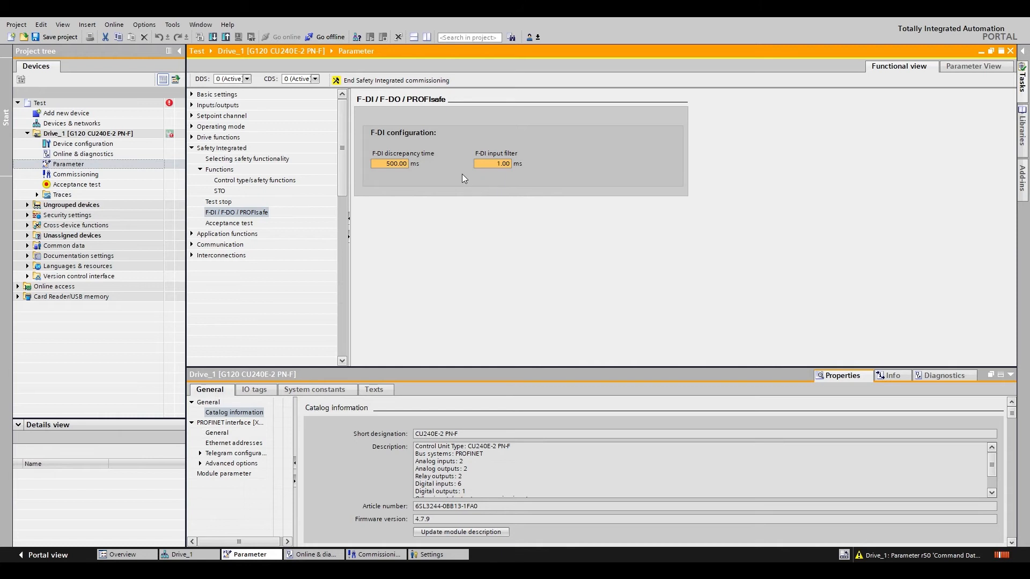
pyautogui.click(247, 158)
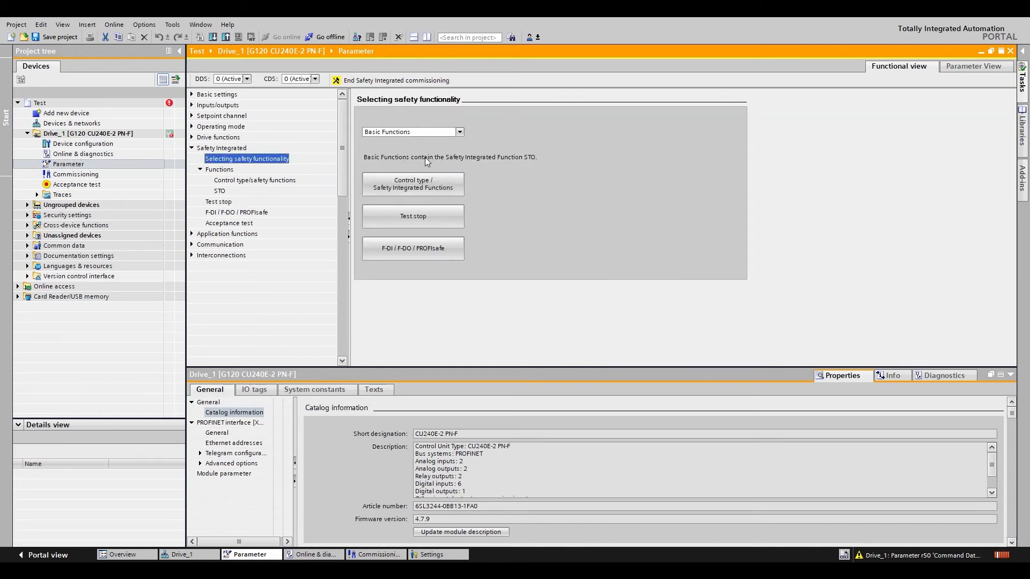
pyautogui.moveTo(415, 150)
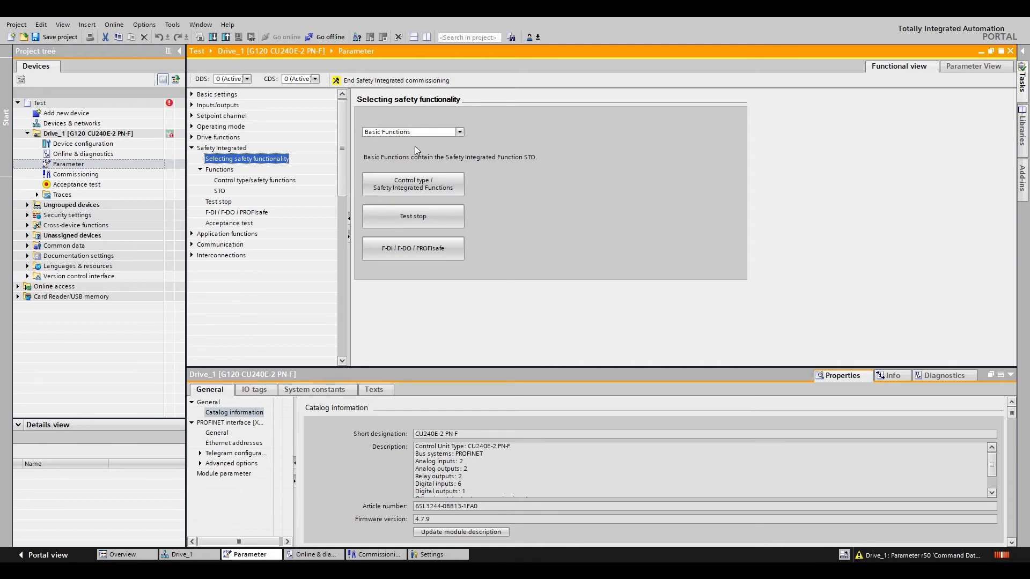
pyautogui.moveTo(432, 114)
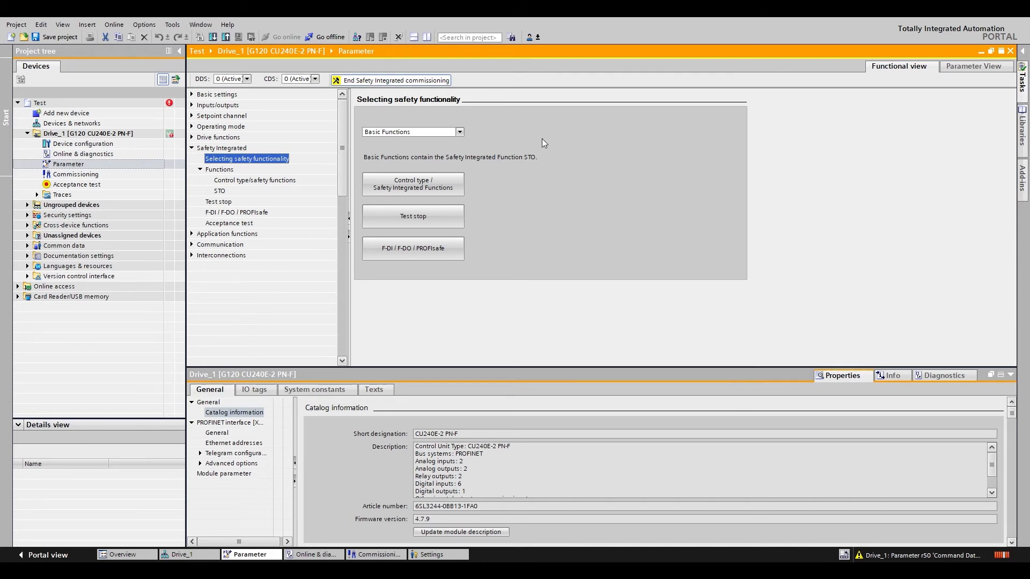
# Finish Safety Integrated commissioning for Drive_1 and expand the Inputs/outputs parameters
pyautogui.click(337, 80)
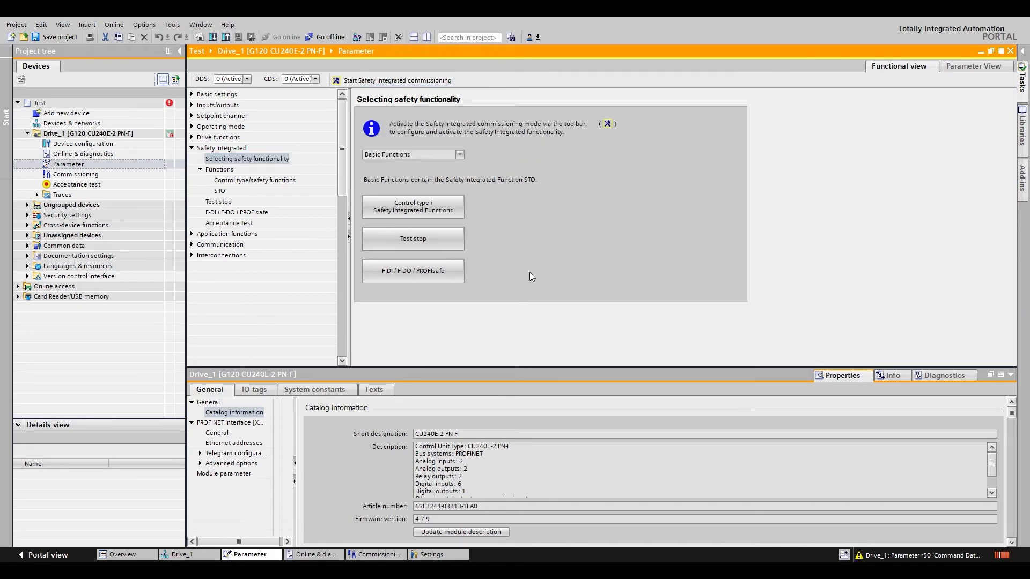
pyautogui.moveTo(552, 325)
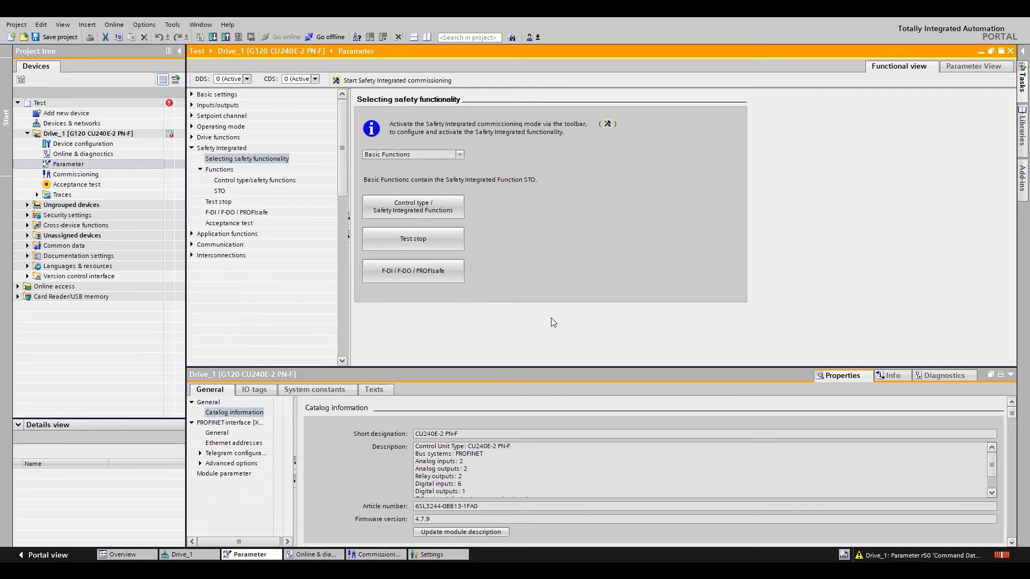
pyautogui.click(246, 158)
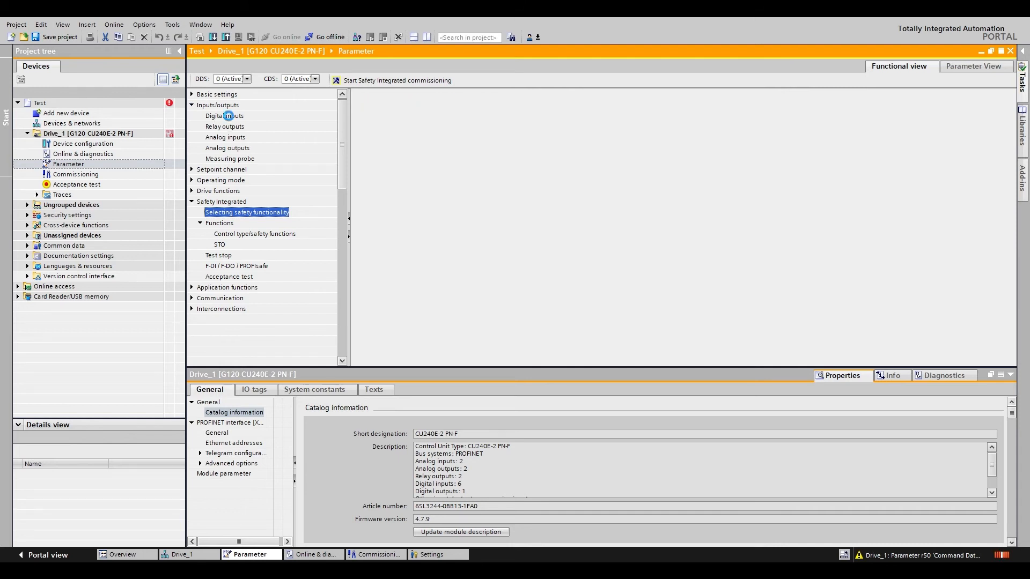
# Inspect the digital inputs with DI 4 and DI 5 feeding F-DI 0, then show the control panel
pyautogui.click(224, 116)
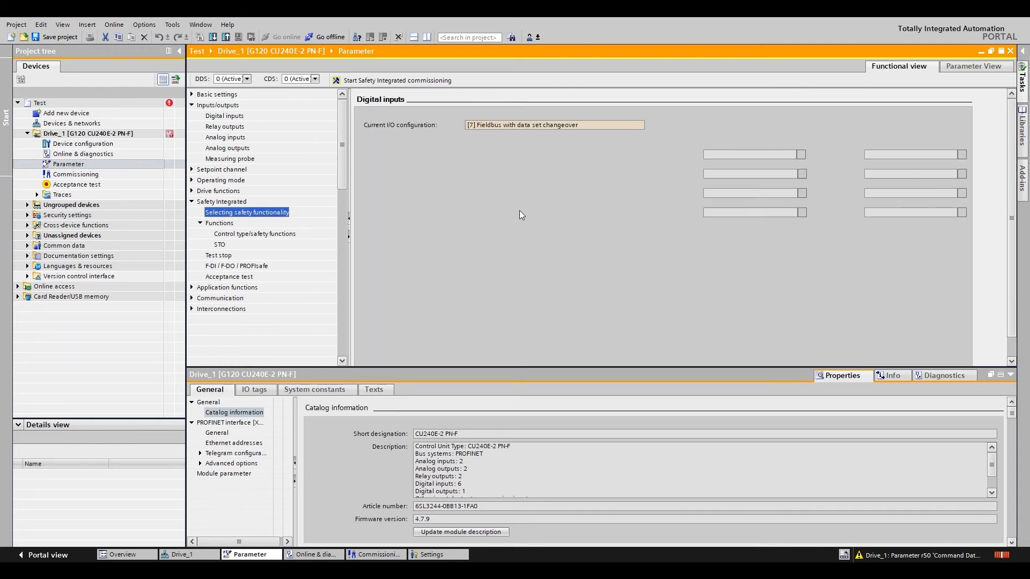
pyautogui.click(224, 116)
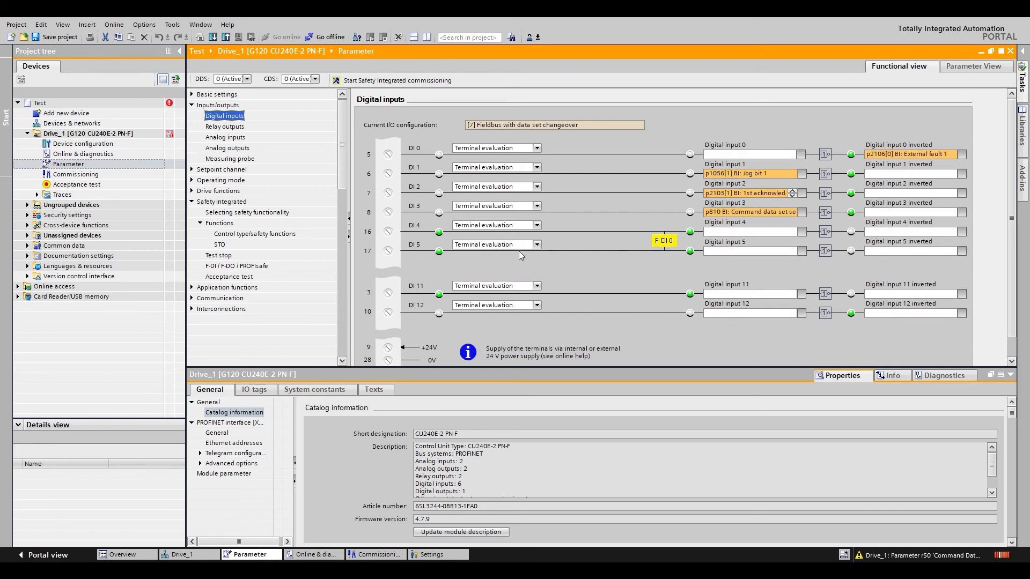
pyautogui.moveTo(418, 252)
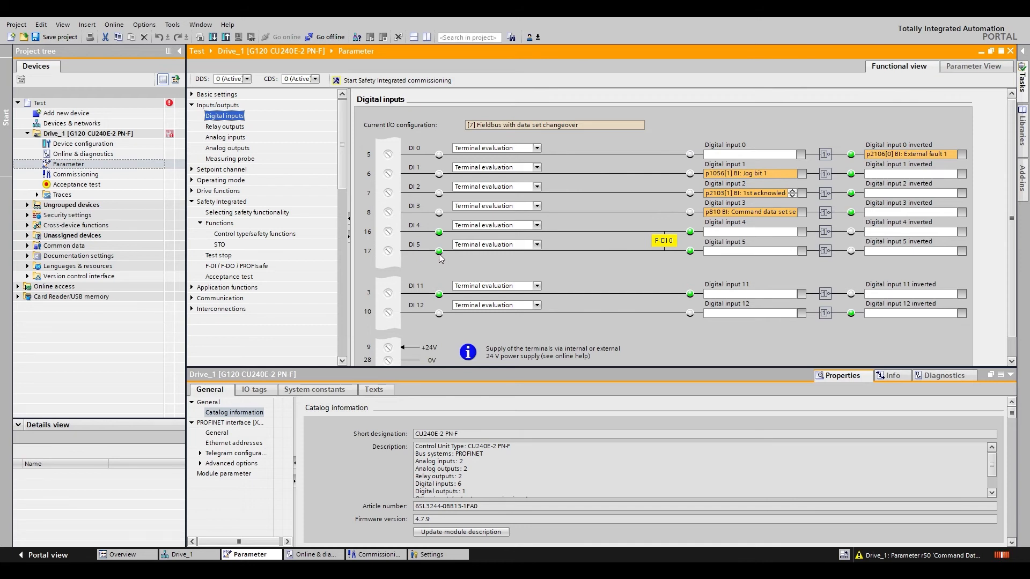
pyautogui.click(83, 154)
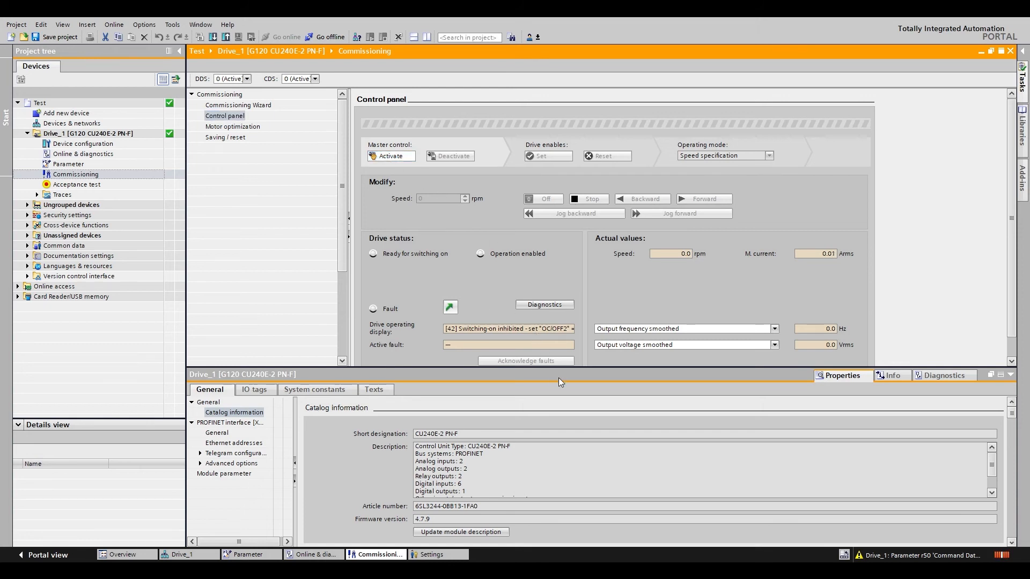
# Activate master control, enter 100 rpm and run forward; the drive reports switching-on inhibited
pyautogui.click(391, 155)
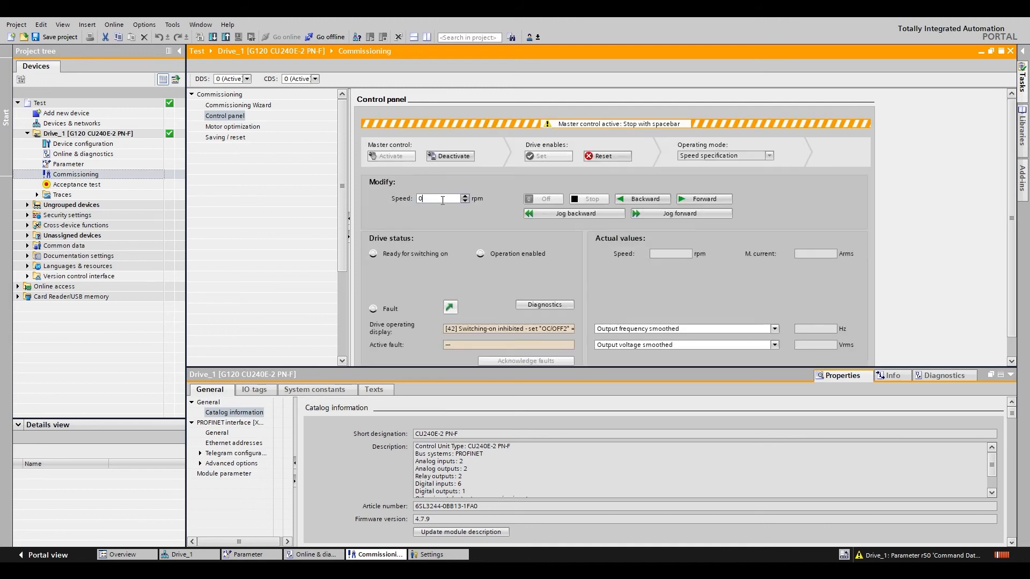
pyautogui.write('100')
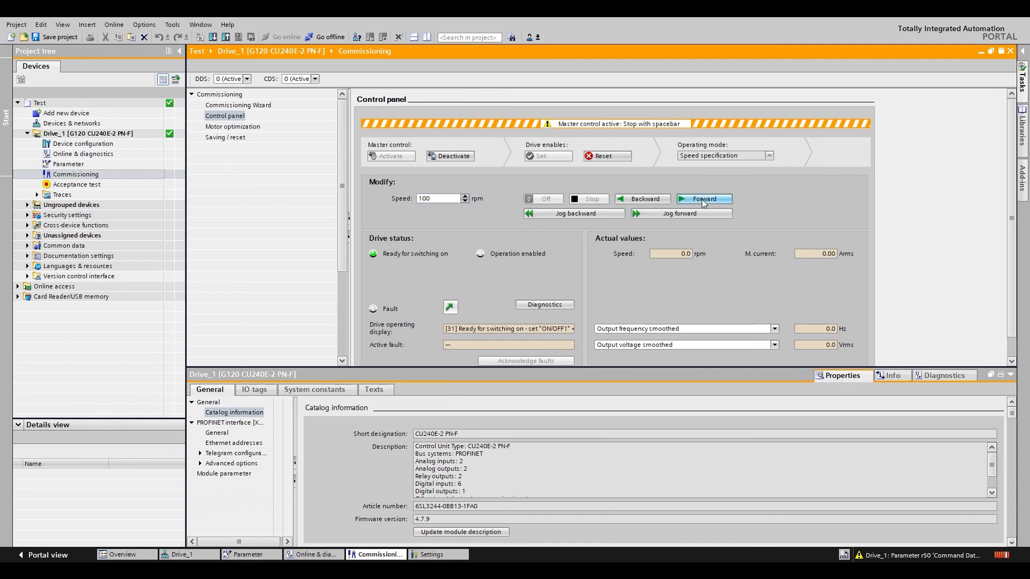
pyautogui.click(702, 198)
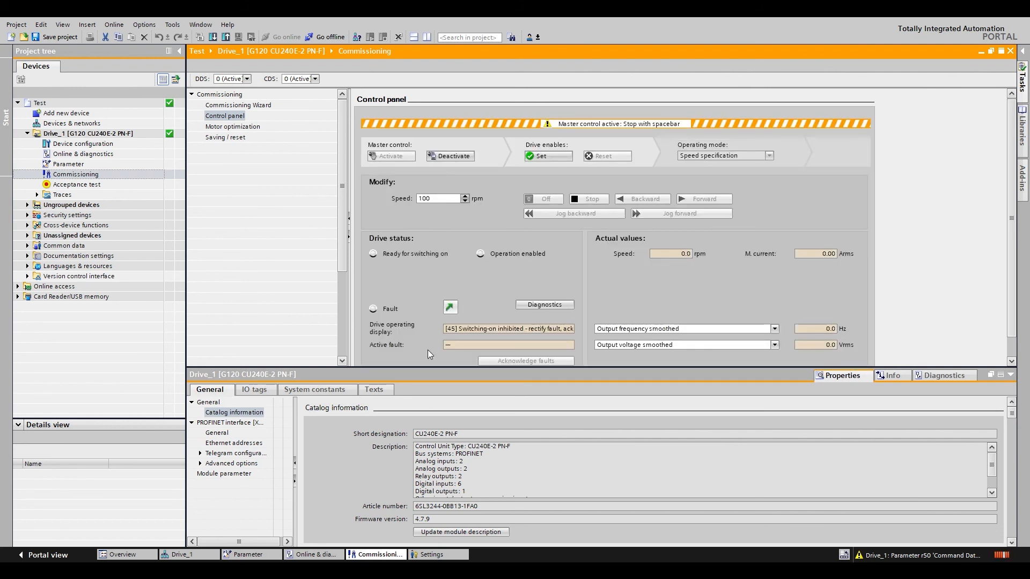
pyautogui.moveTo(295, 222)
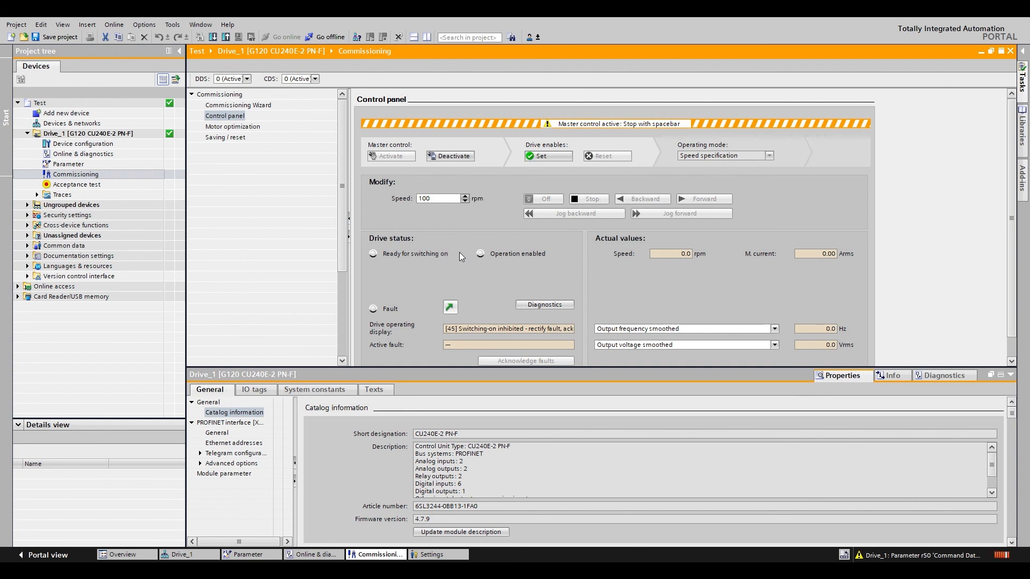
pyautogui.moveTo(323, 509)
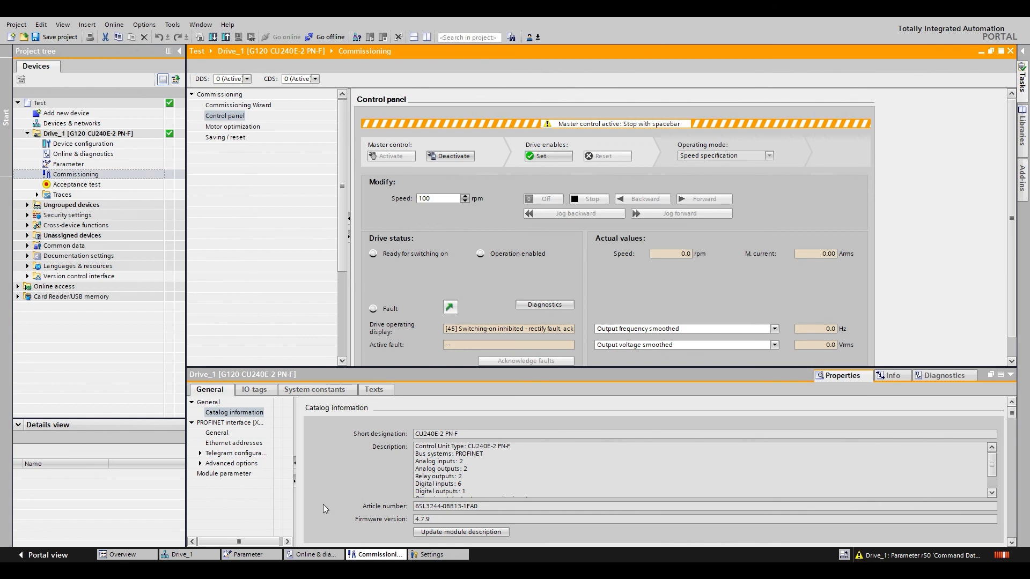